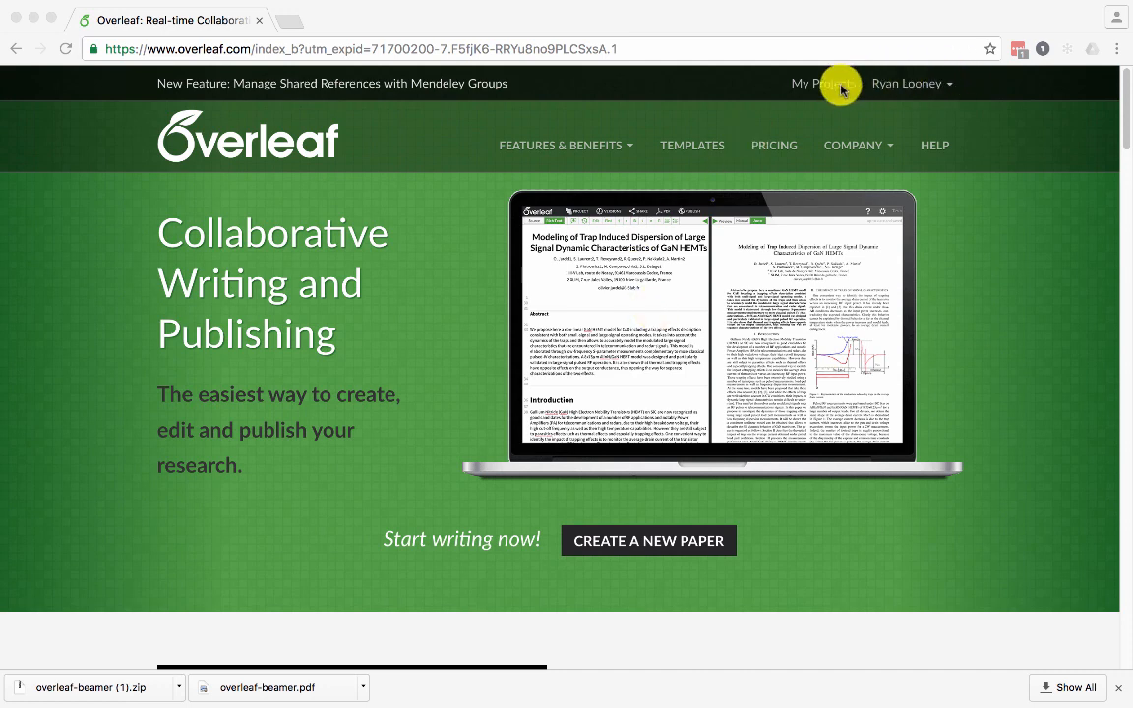
# Step: Go to the My Projects dashboard from the Overleaf homepage top bar
pyautogui.click(825, 82)
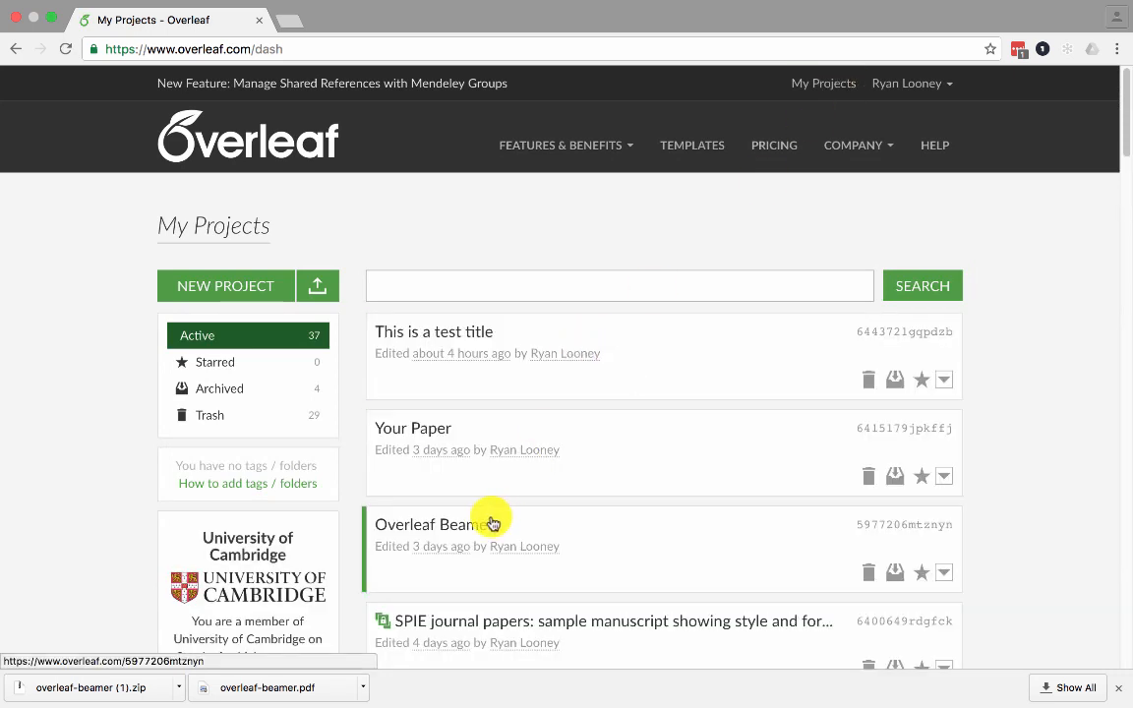
# Step: Open the 'Overleaf Beamer' project so its title slide renders in the preview
pyautogui.click(435, 525)
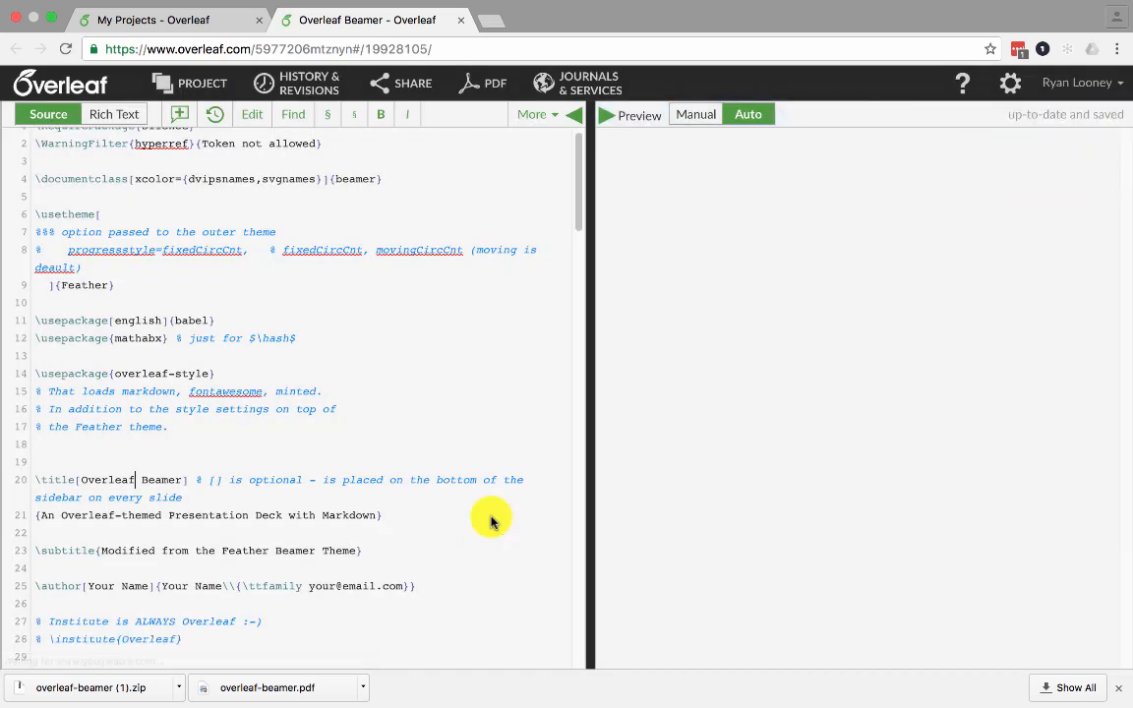
pyautogui.click(484, 83)
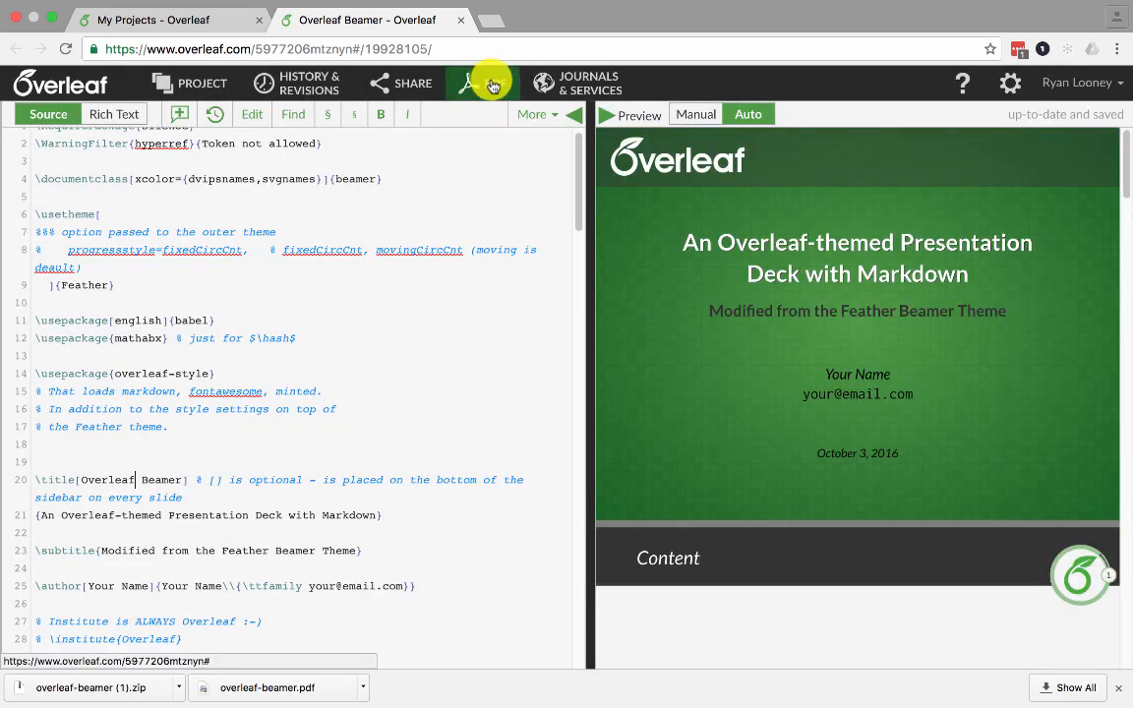
# Step: Download the compiled Beamer slides as a PDF and show the project's file list
pyautogui.click(487, 82)
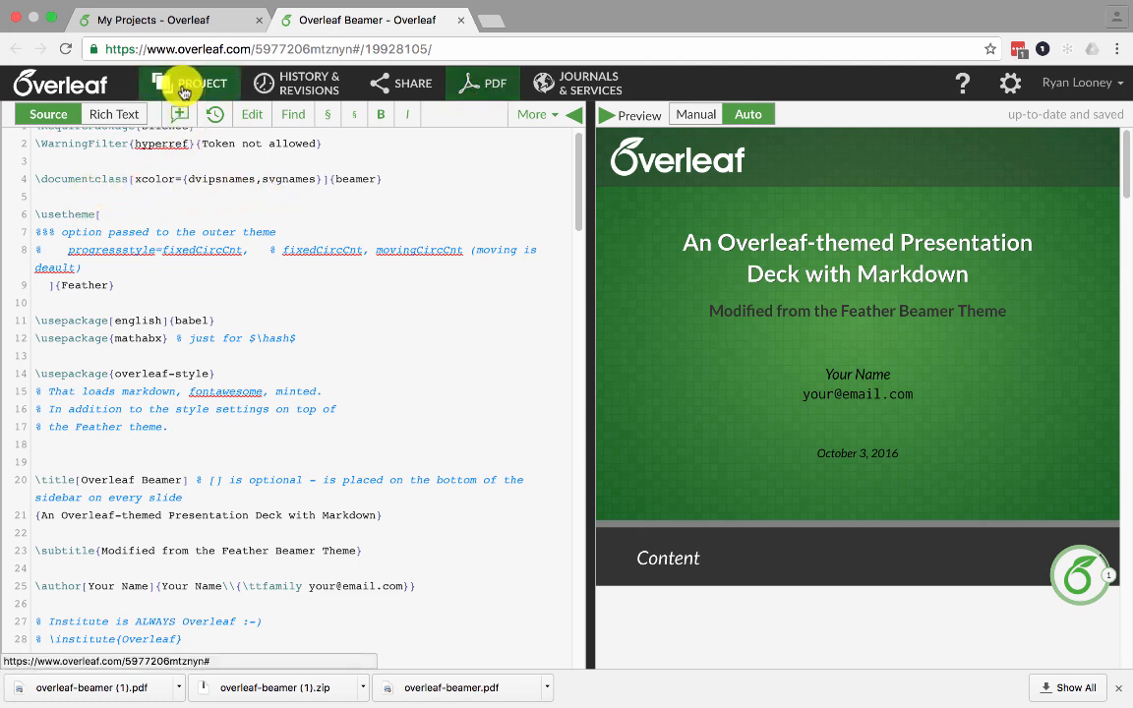
pyautogui.click(182, 83)
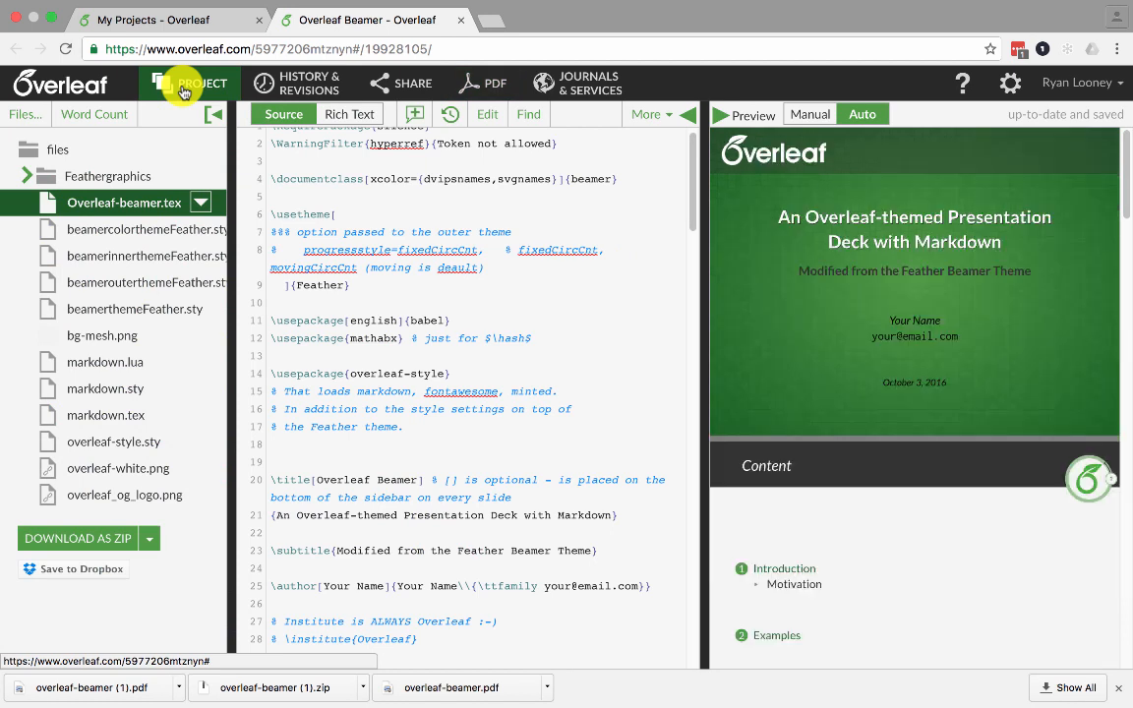
pyautogui.moveTo(182, 565)
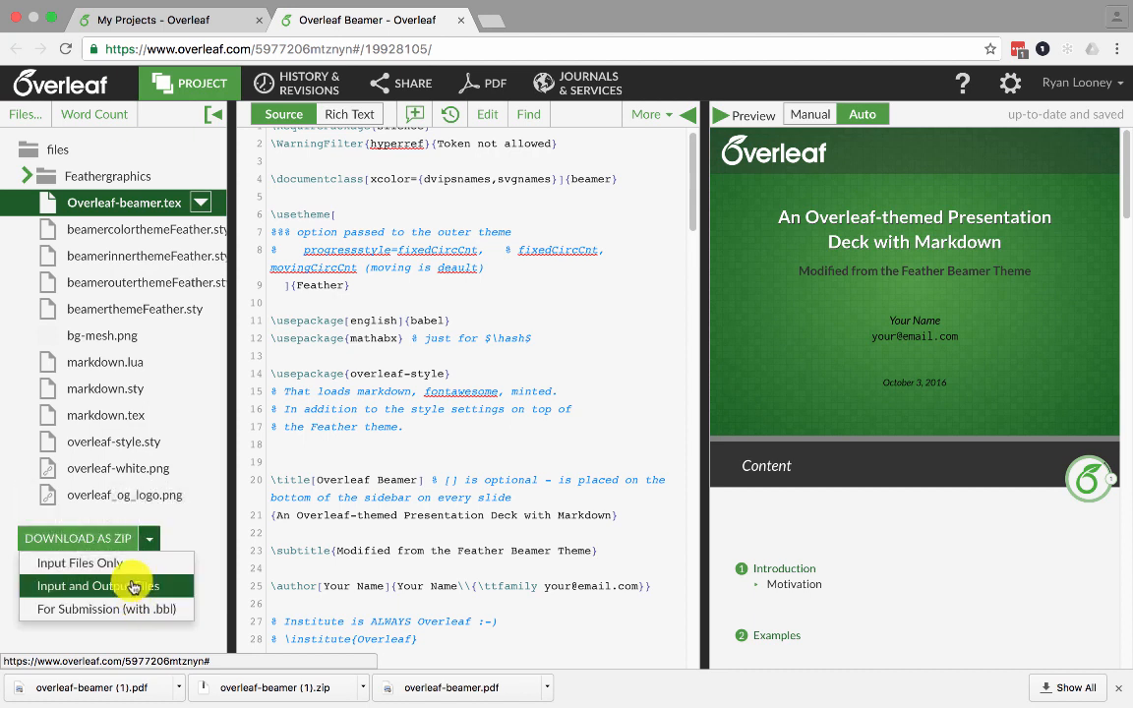
# Step: Download the project as a ZIP with 'Input and Output Files' selected
pyautogui.click(105, 585)
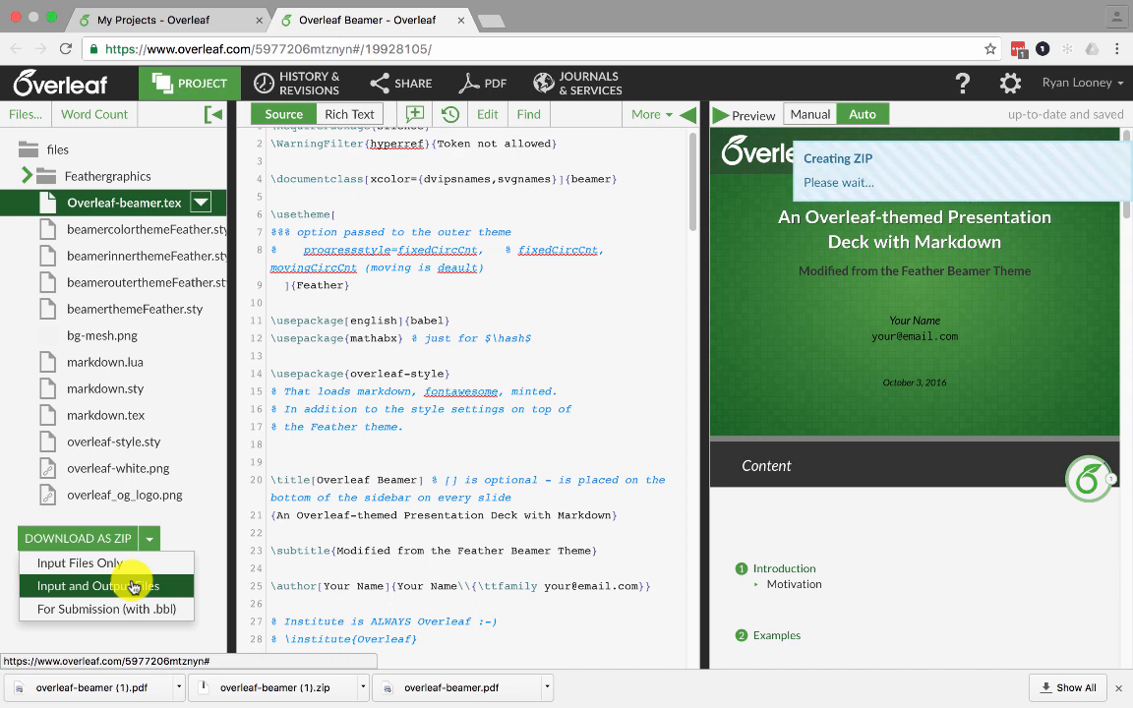
pyautogui.click(101, 586)
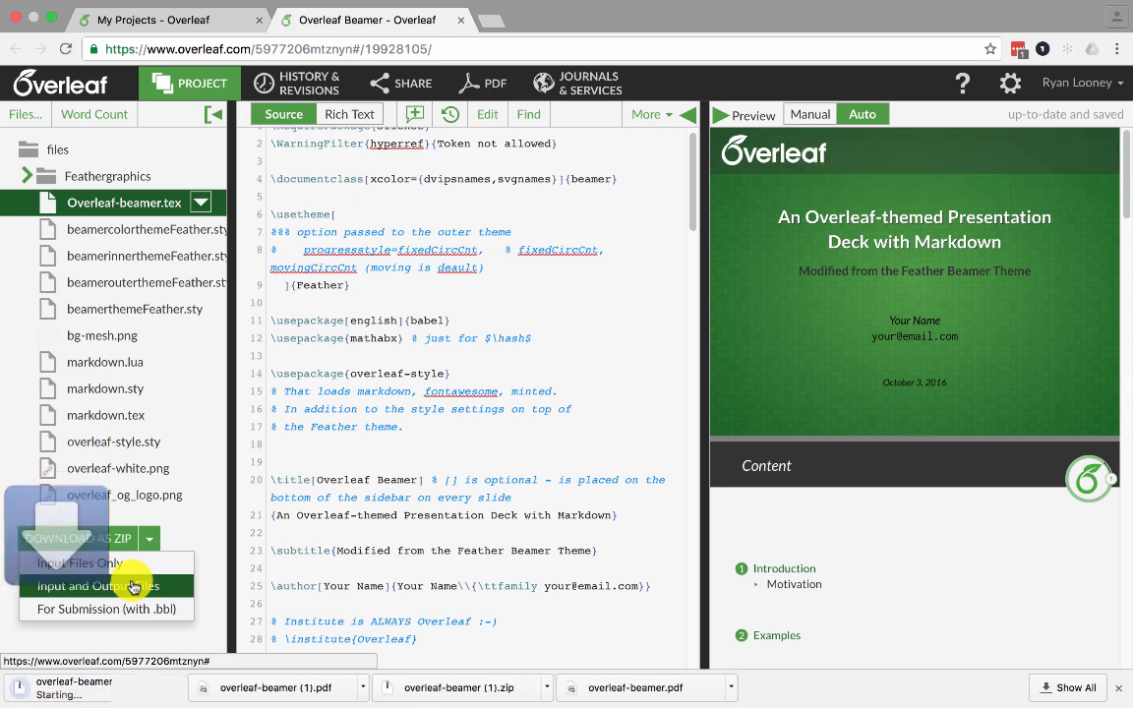
pyautogui.click(99, 586)
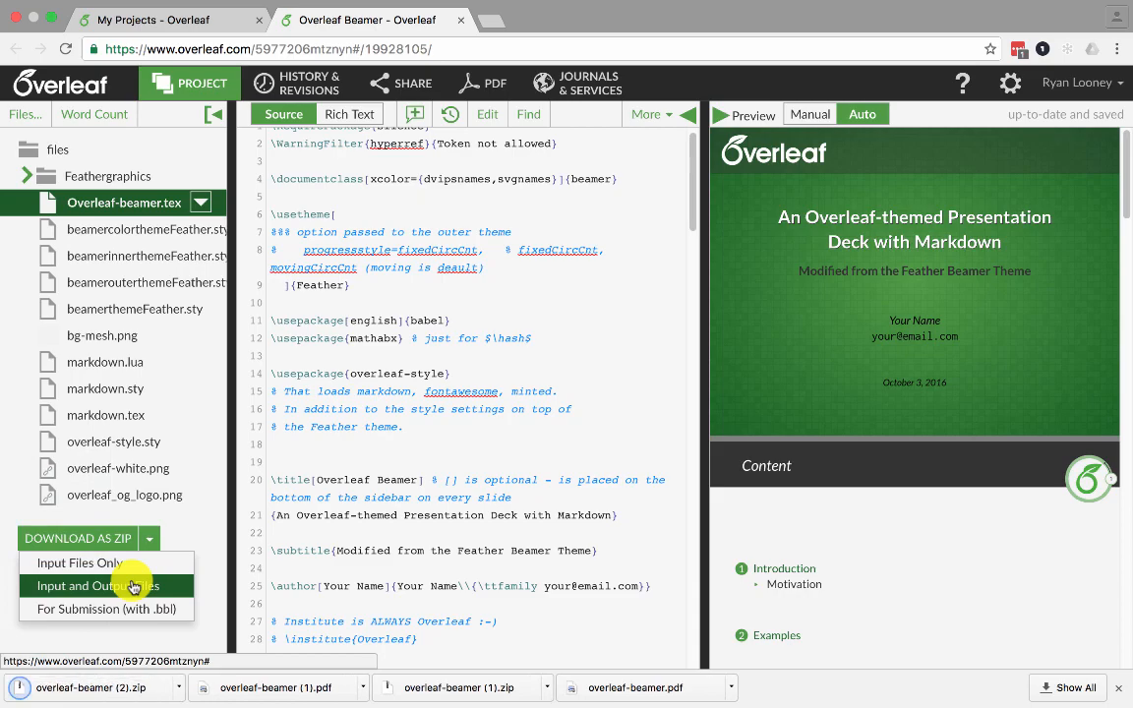